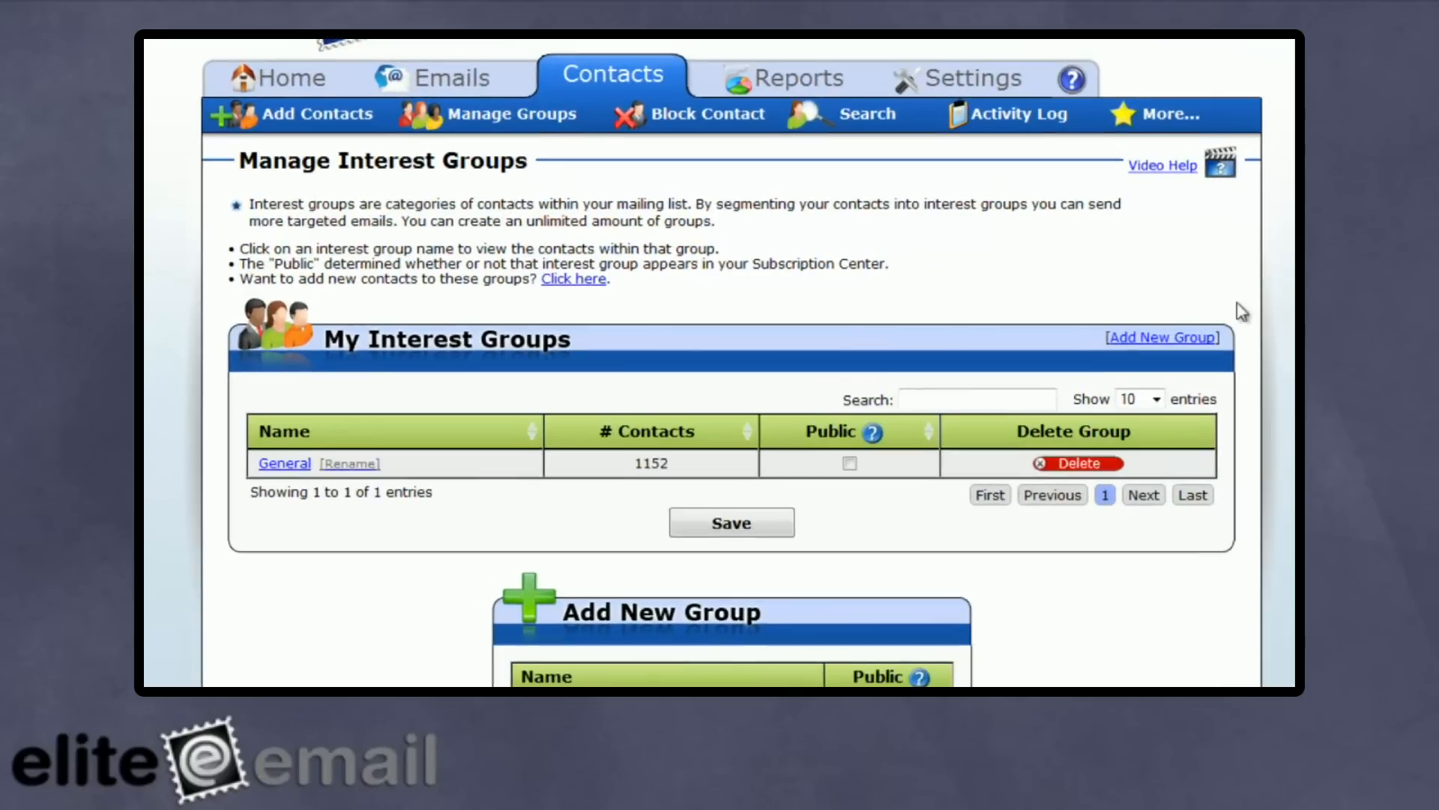
Step: Add interest groups named 'Customers' and 'Vendors' in the Add New Group form and submit
scroll("down", 3)
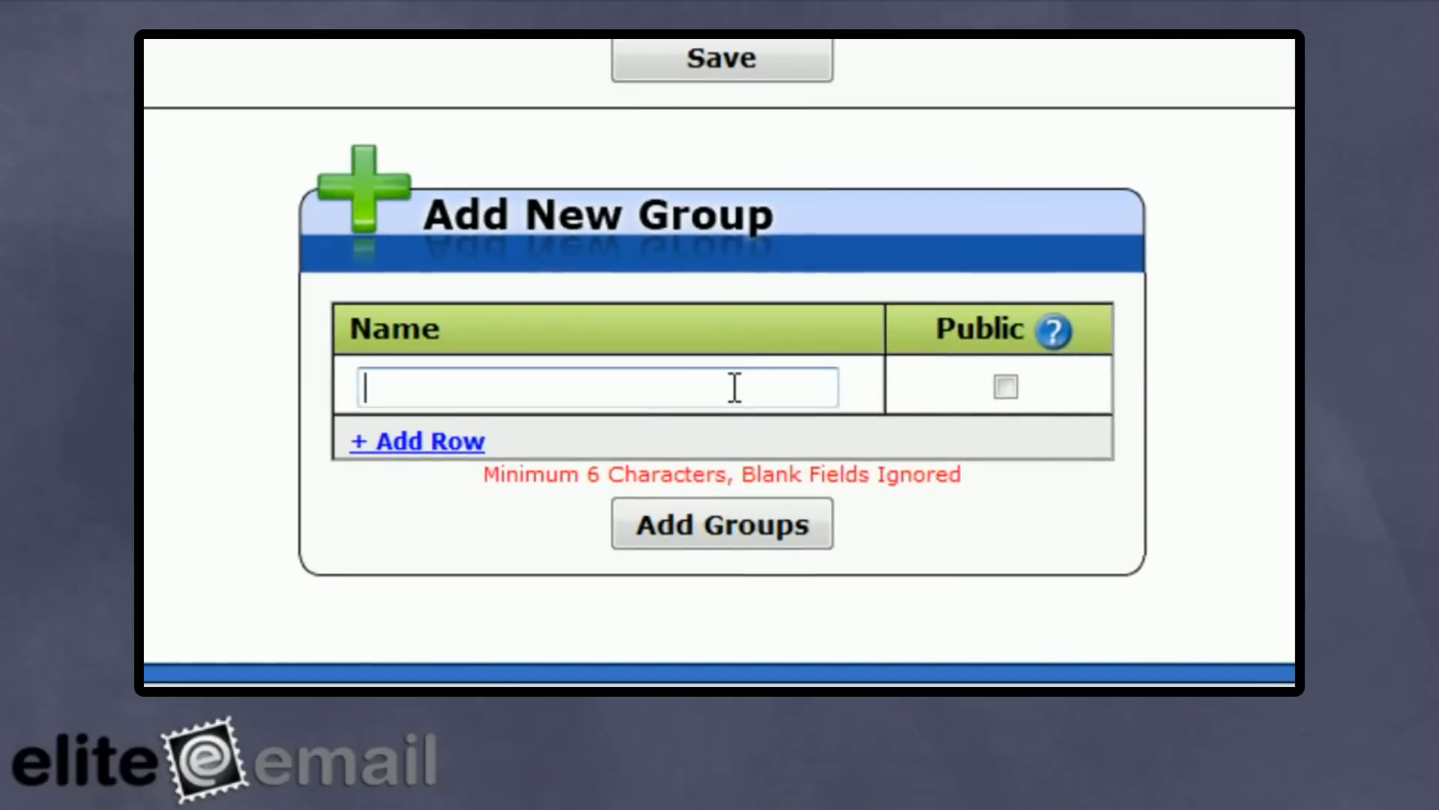
type("c")
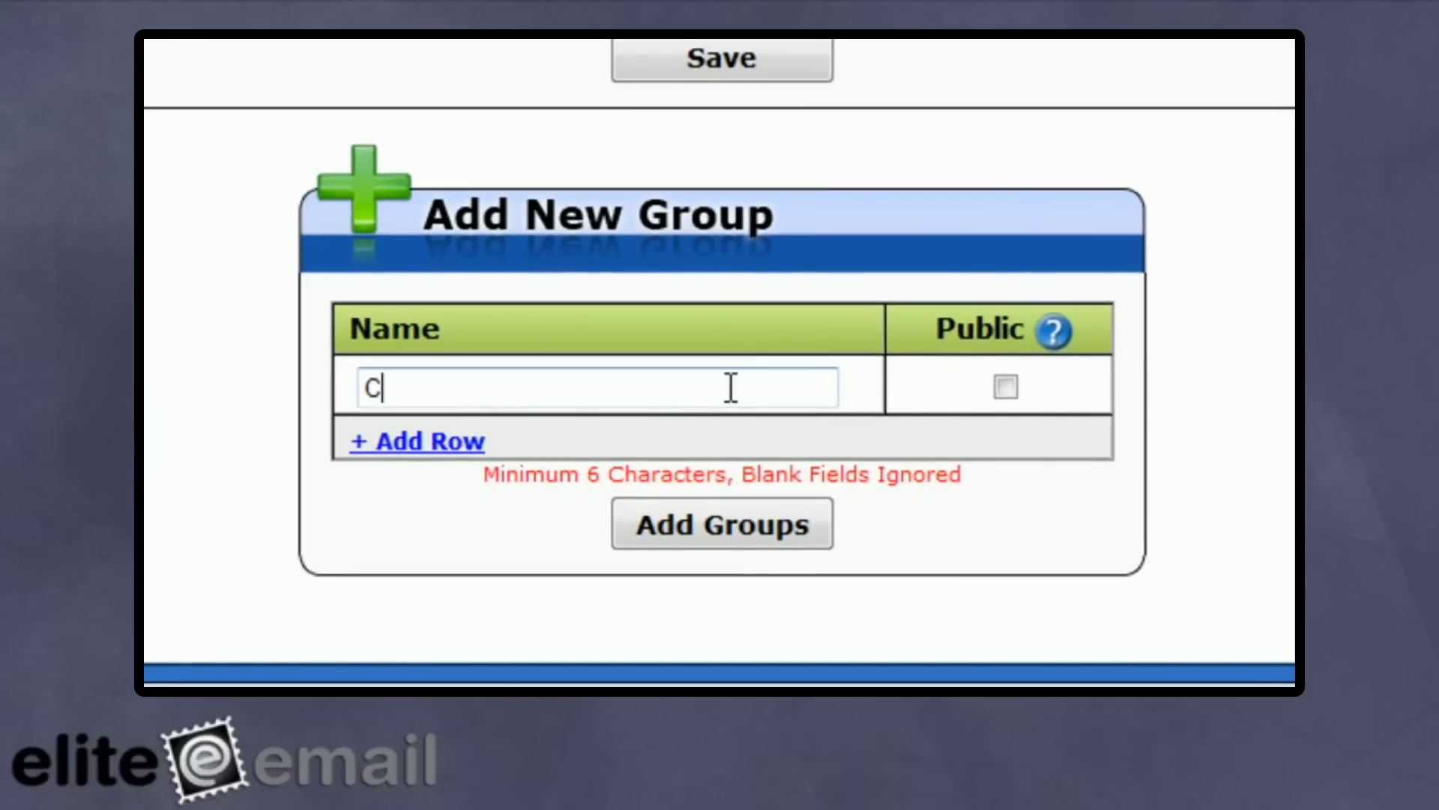
type("ustomers")
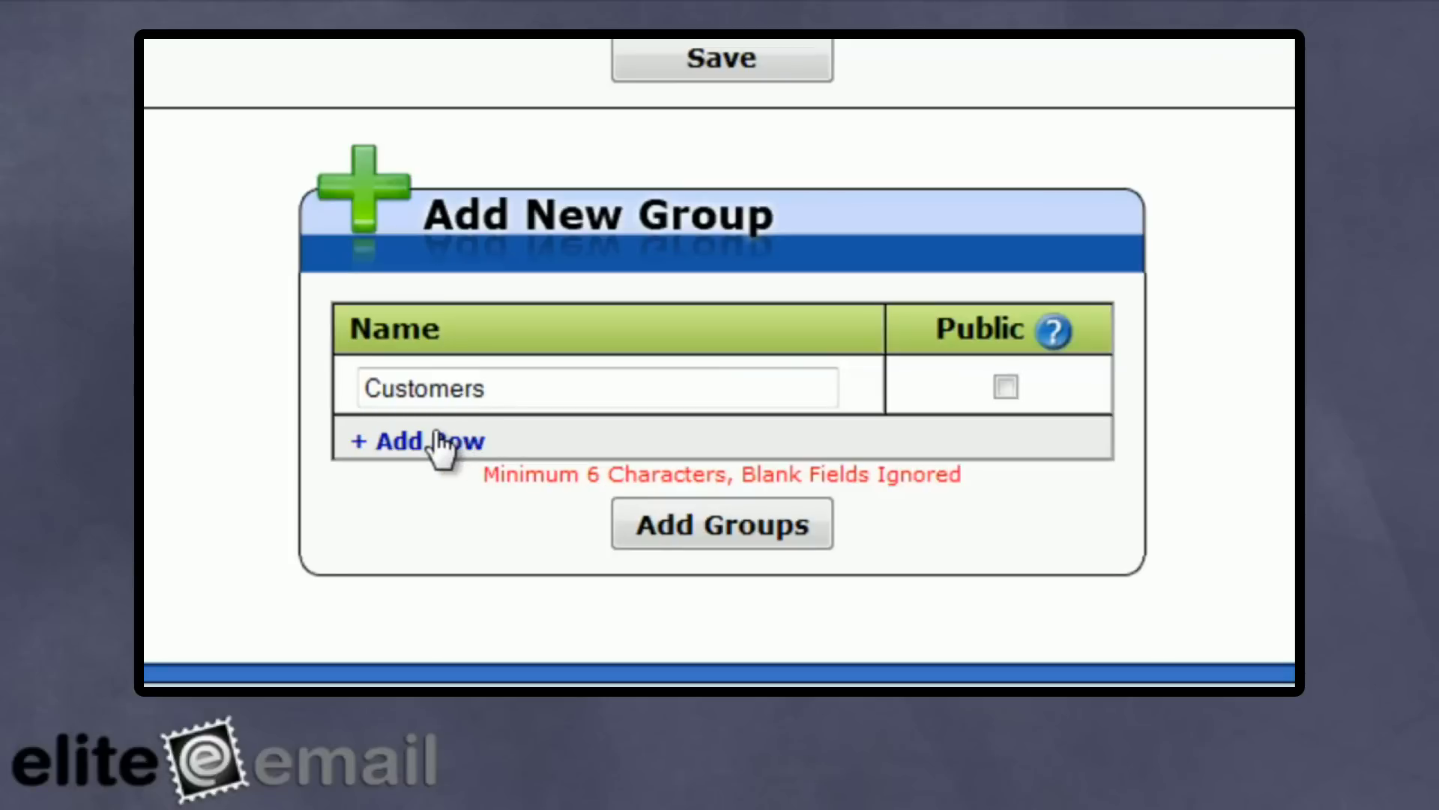
left_click(418, 440)
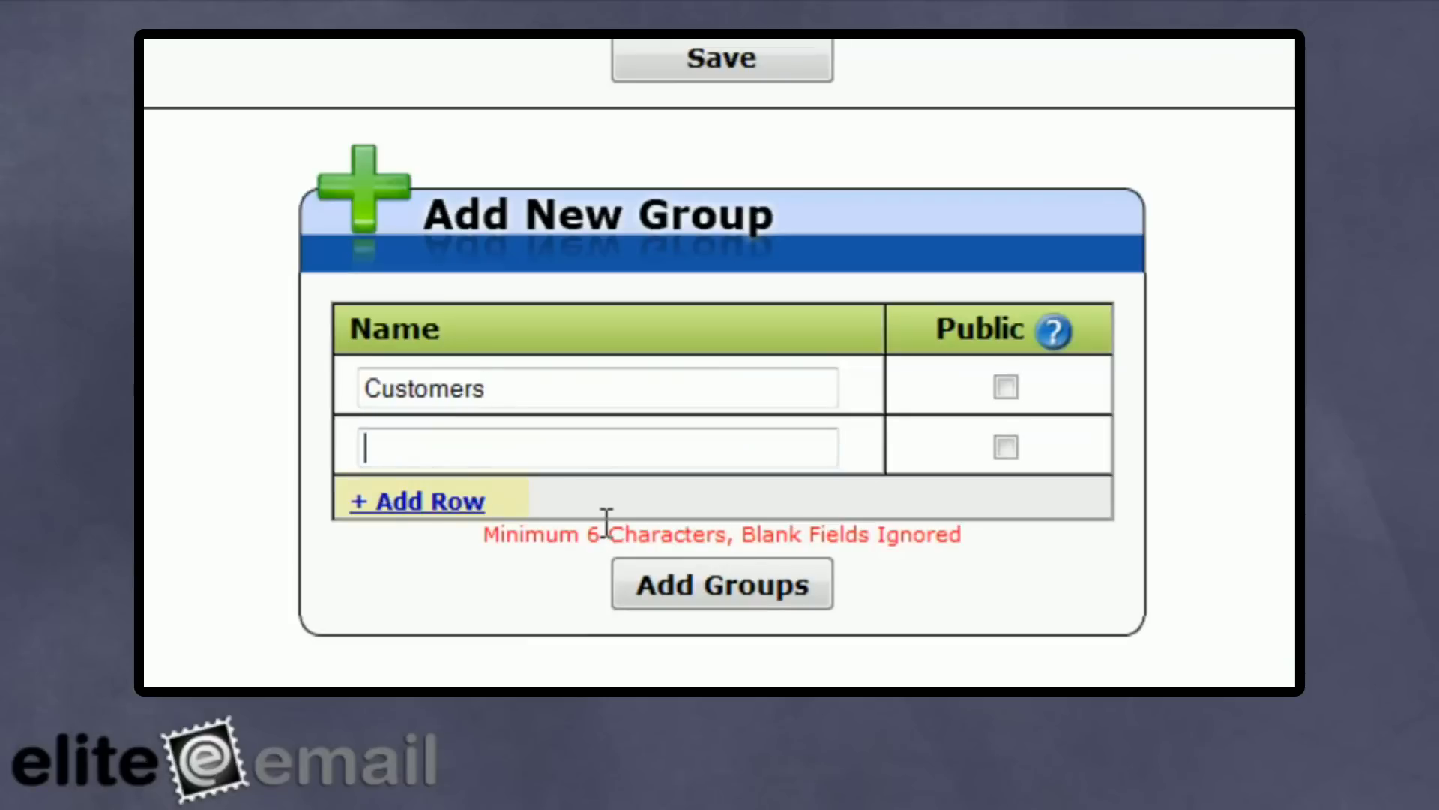
type("Vendors")
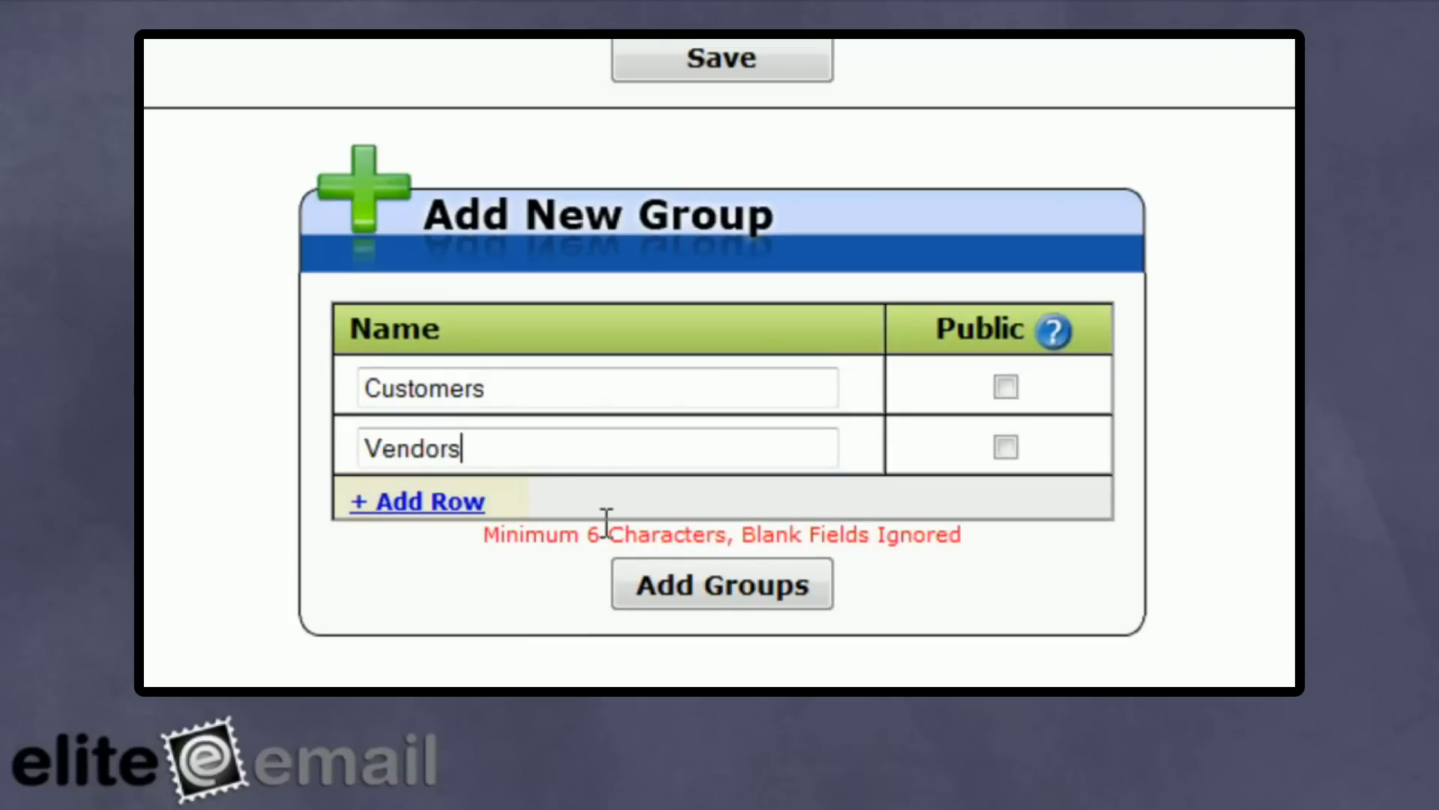
left_click(720, 584)
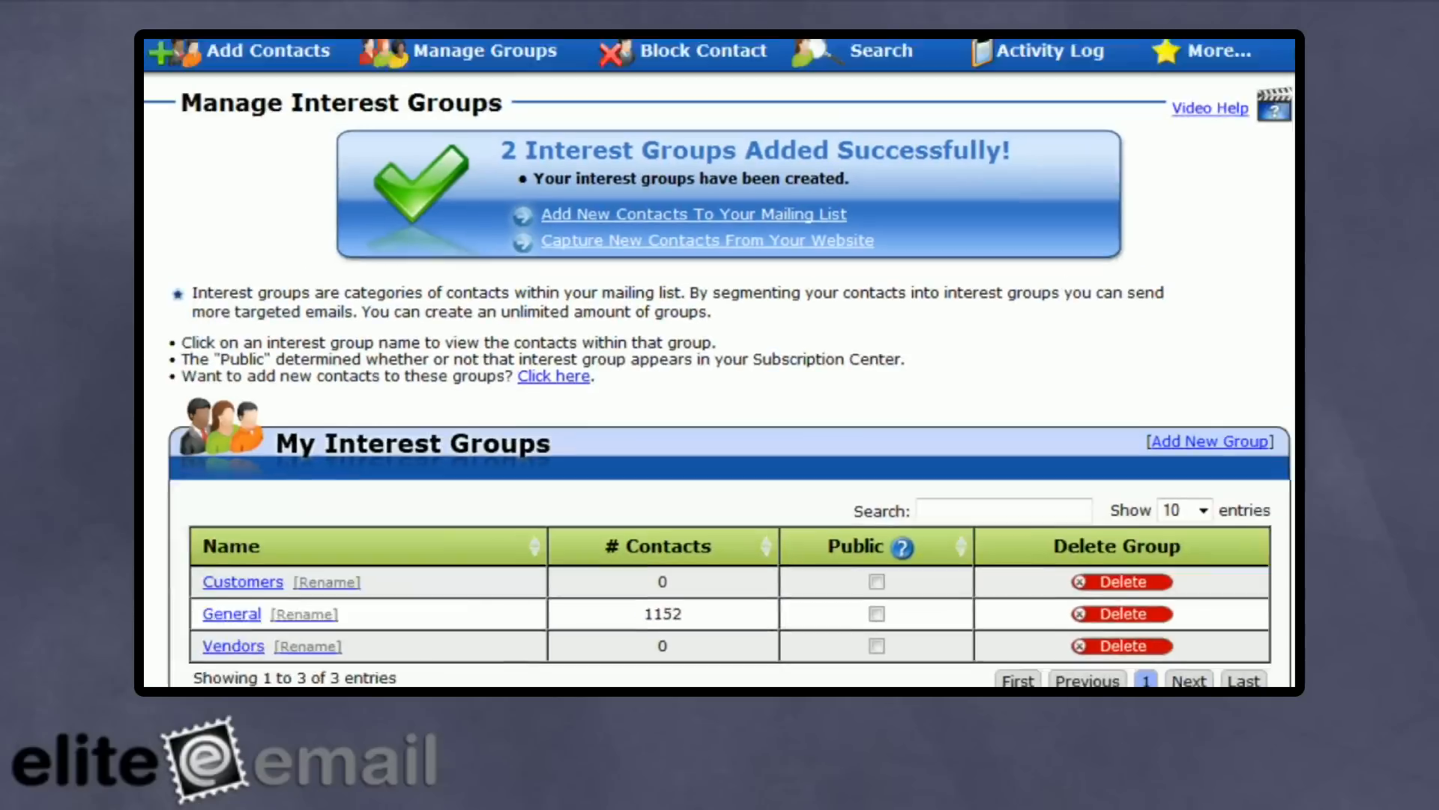